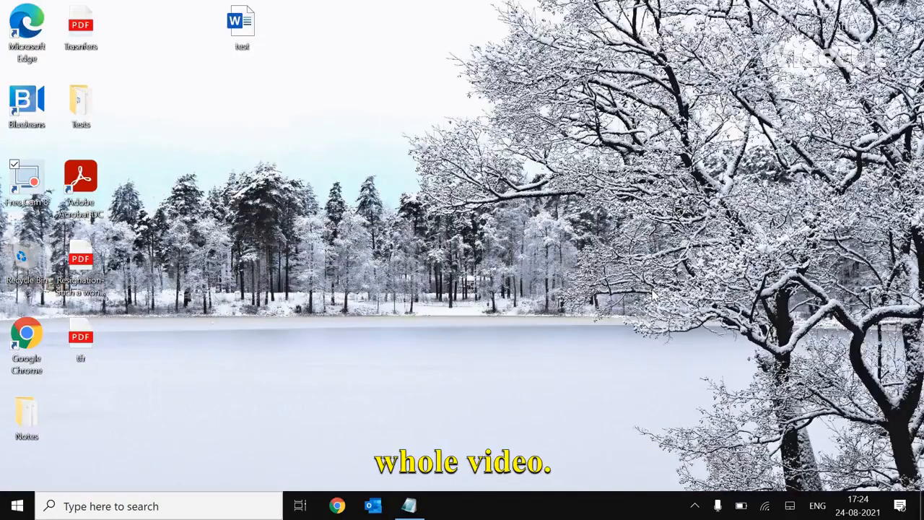
mouse_move(617, 433)
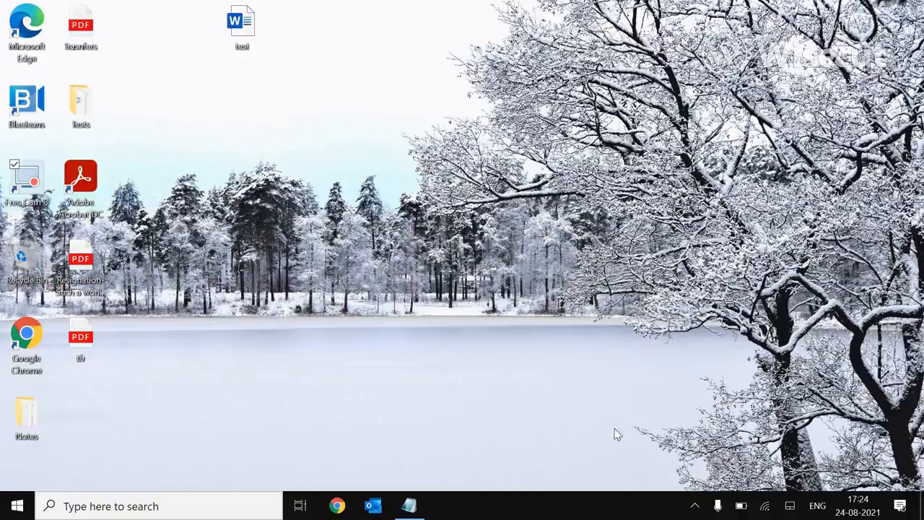
- Launch Google Chrome from the taskbar so a new tab shows
left_click(338, 506)
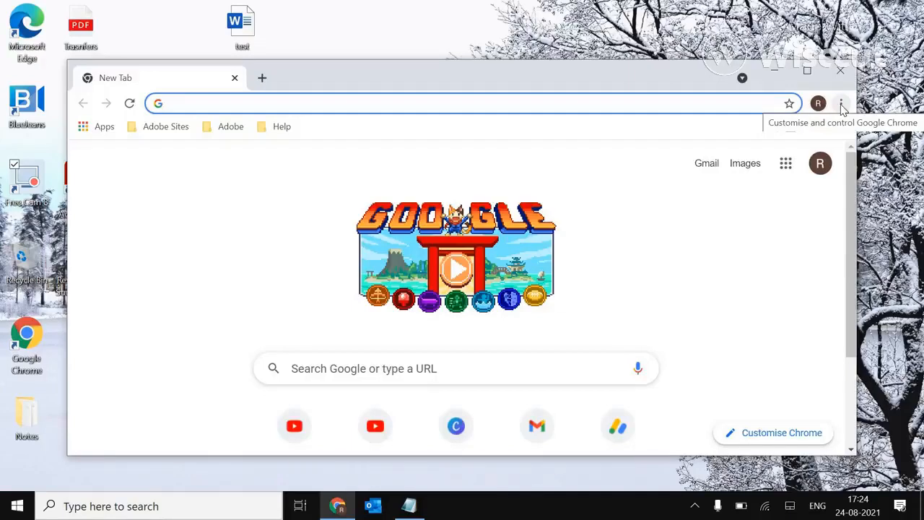
- Go to Chrome Settings, maximize the window, and show the Advanced > System section
left_click(840, 104)
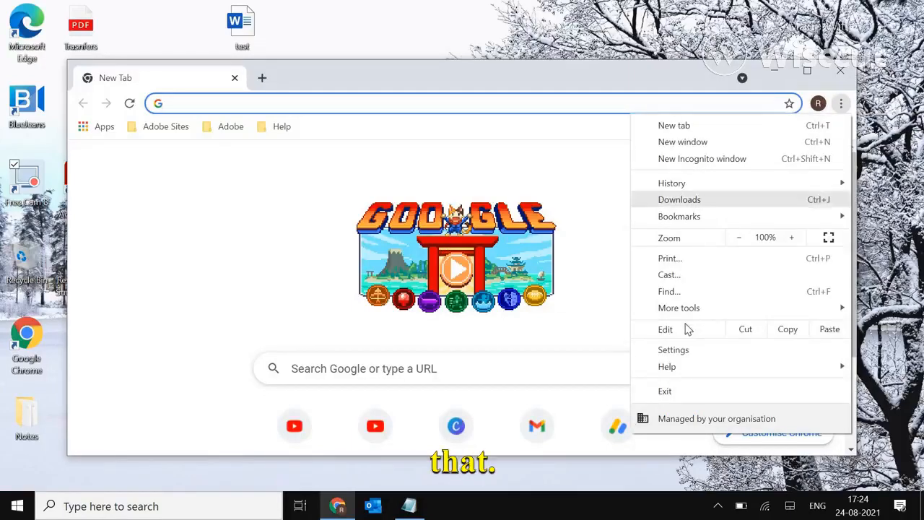
left_click(673, 349)
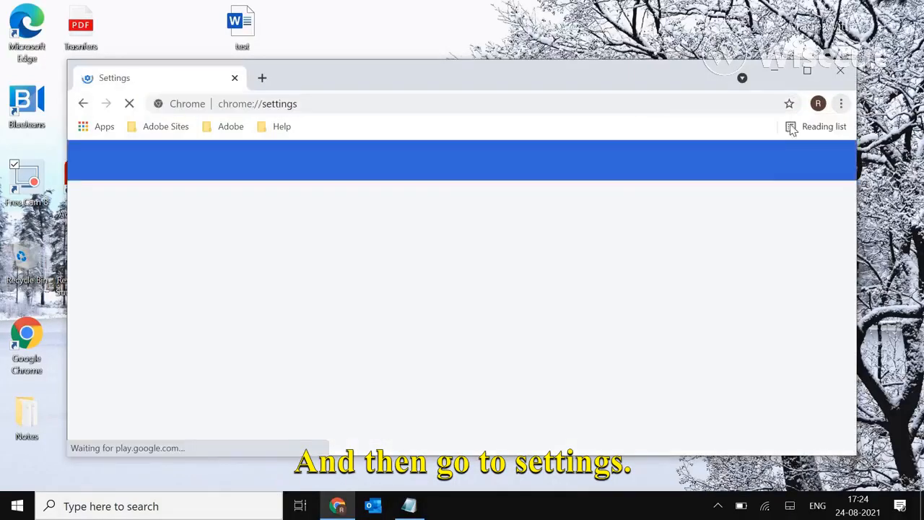
left_click(807, 70)
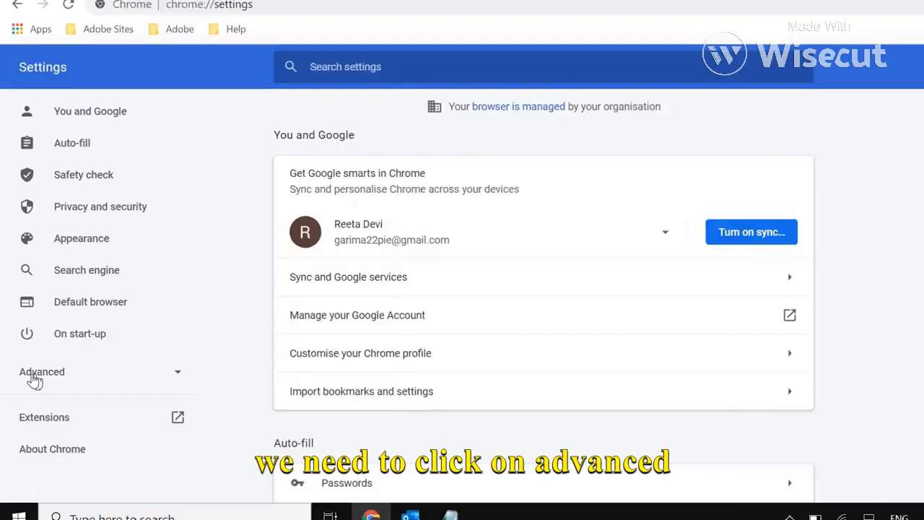
left_click(40, 371)
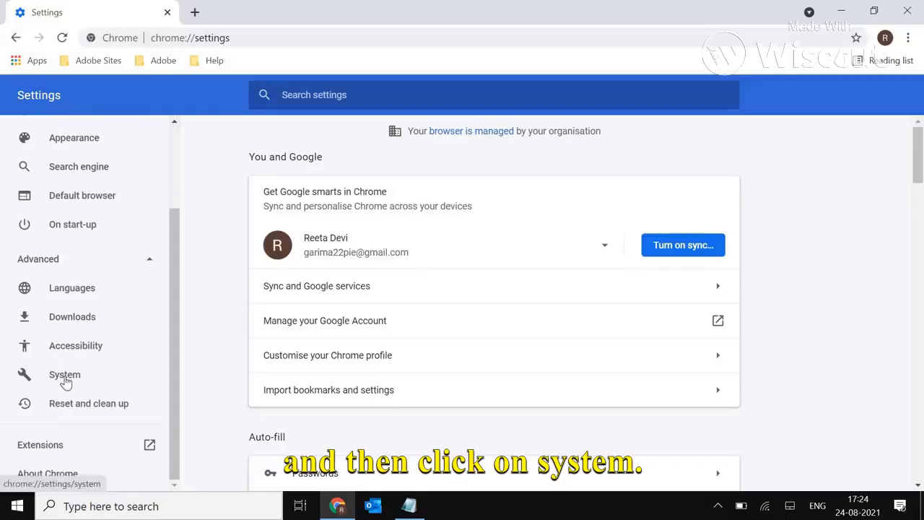
left_click(64, 374)
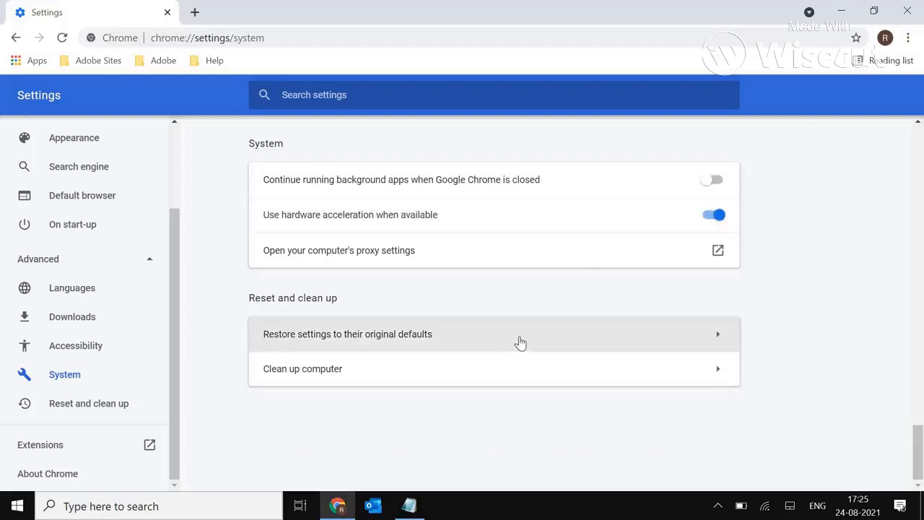
- Restore Chrome settings to their original defaults and confirm the reset
left_click(346, 334)
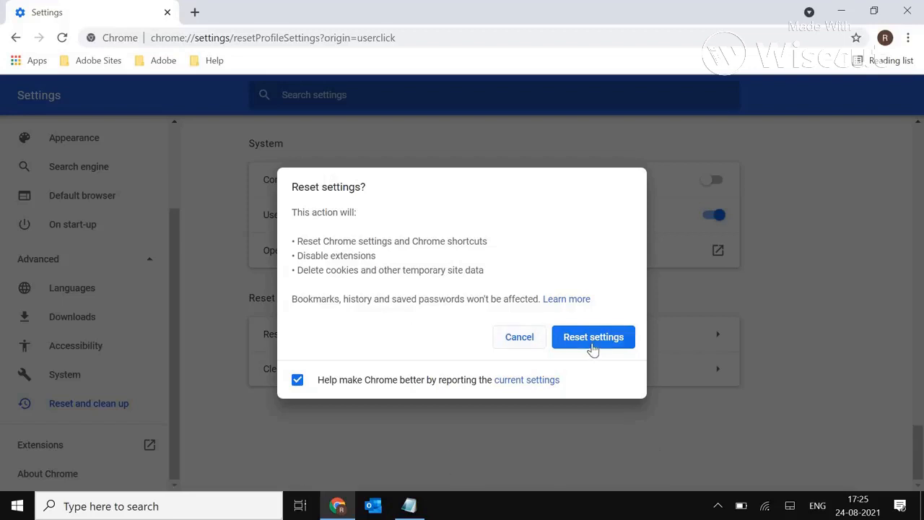
left_click(592, 337)
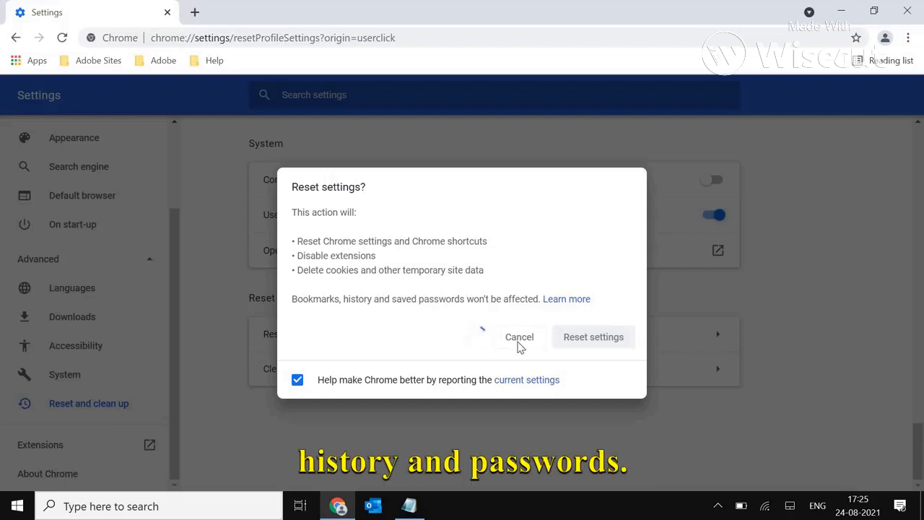
left_click(520, 337)
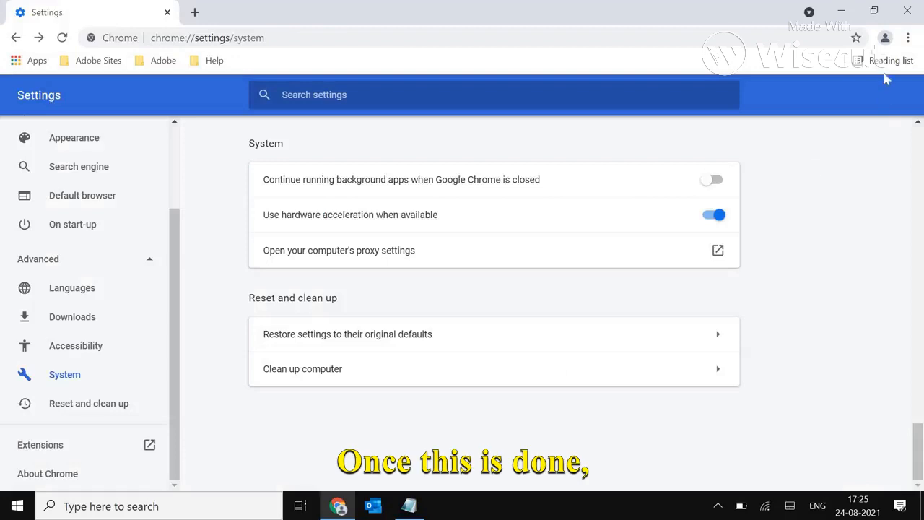
- Review the Extensions page (Adobe Acrobat disabled), then close Chrome
left_click(908, 37)
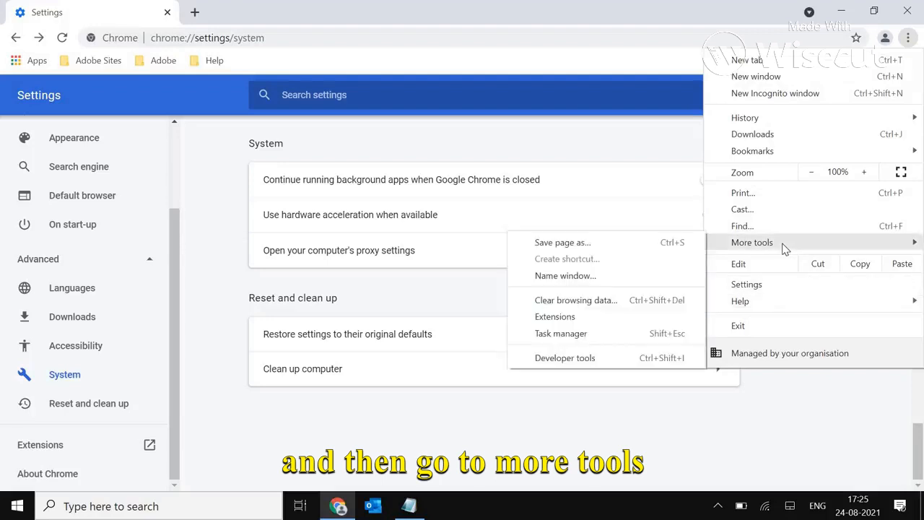
mouse_move(554, 316)
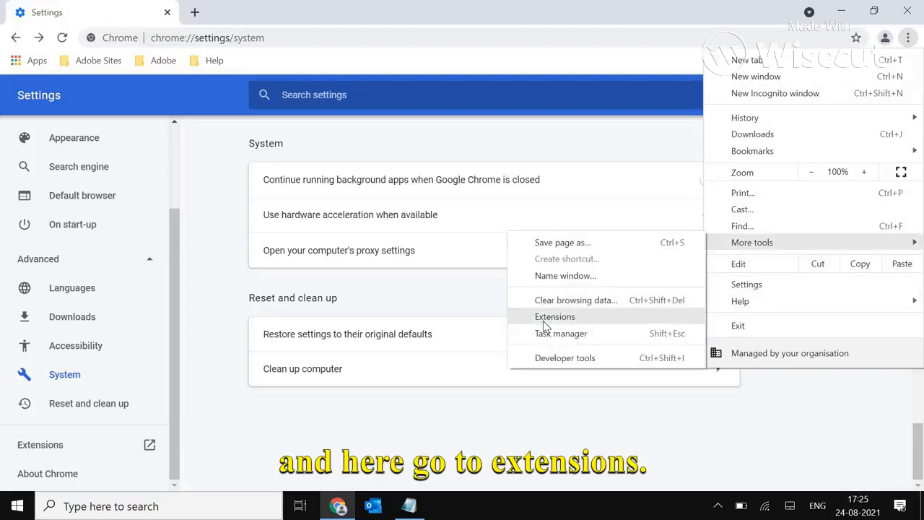
left_click(554, 317)
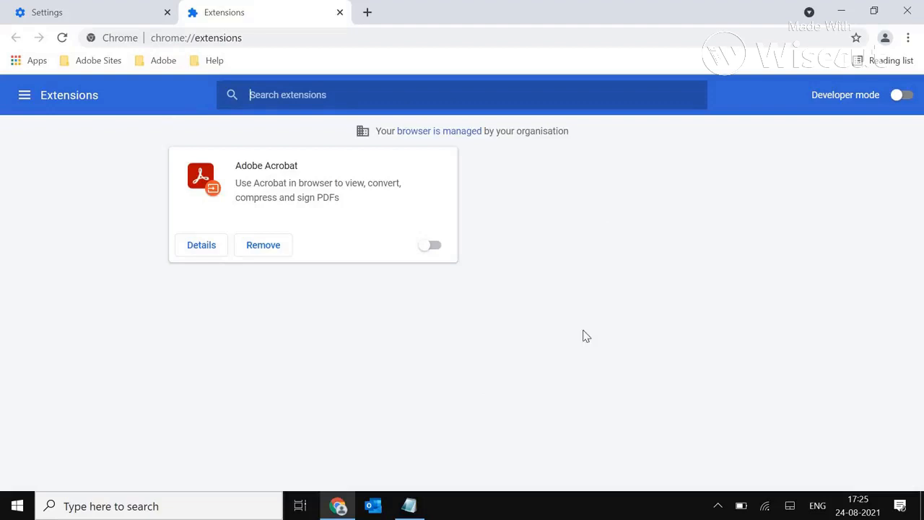
mouse_move(629, 275)
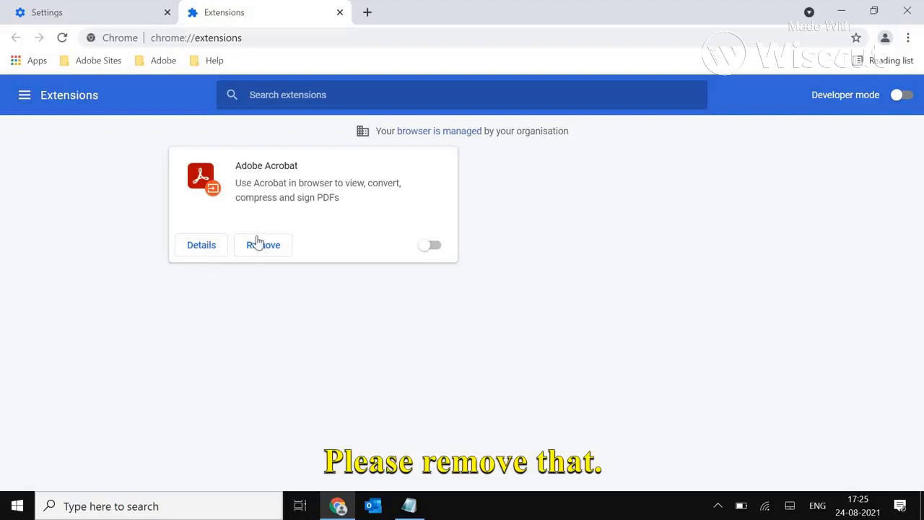
mouse_move(644, 313)
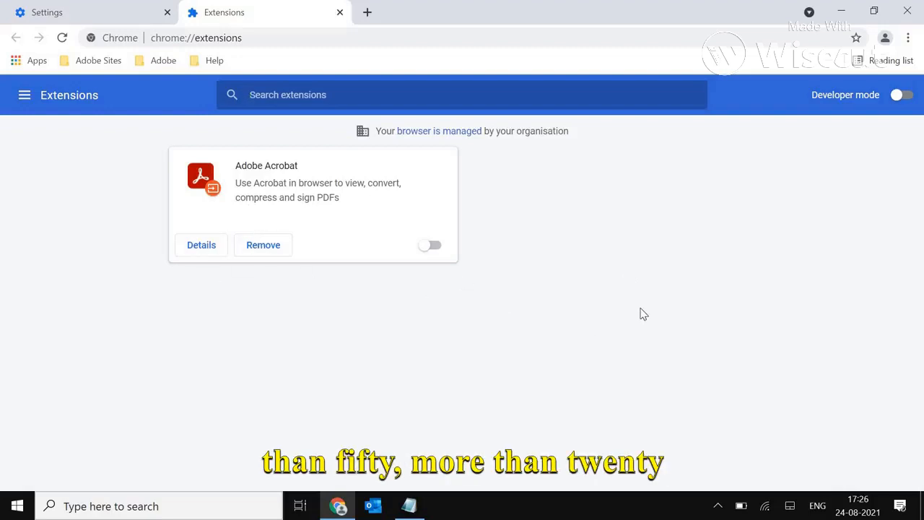
mouse_move(598, 179)
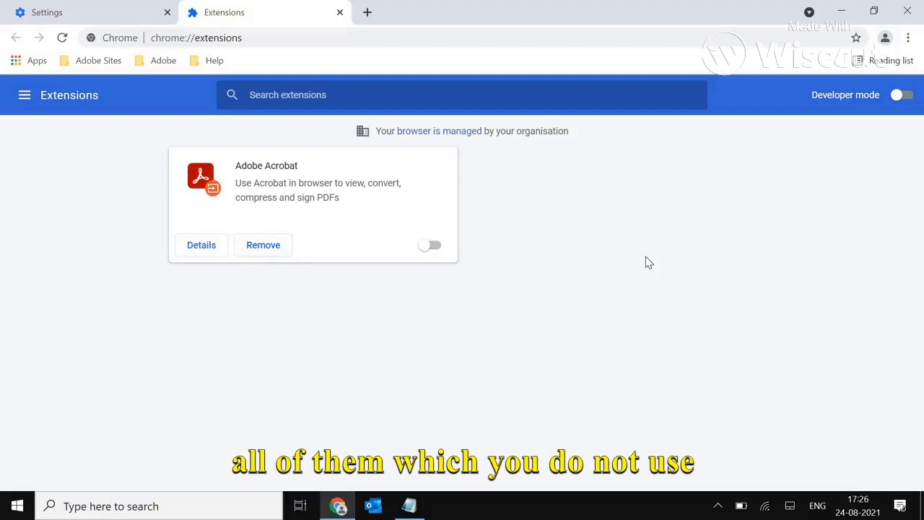
left_click(462, 96)
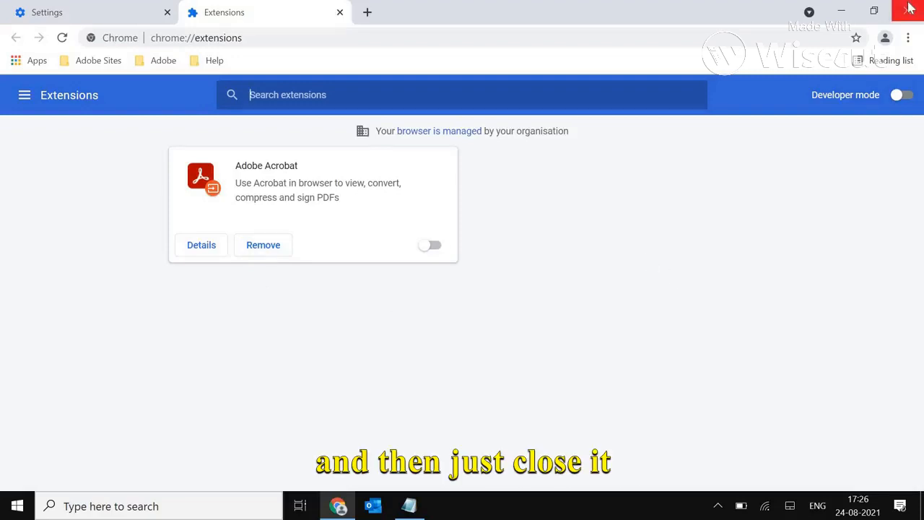
left_click(914, 9)
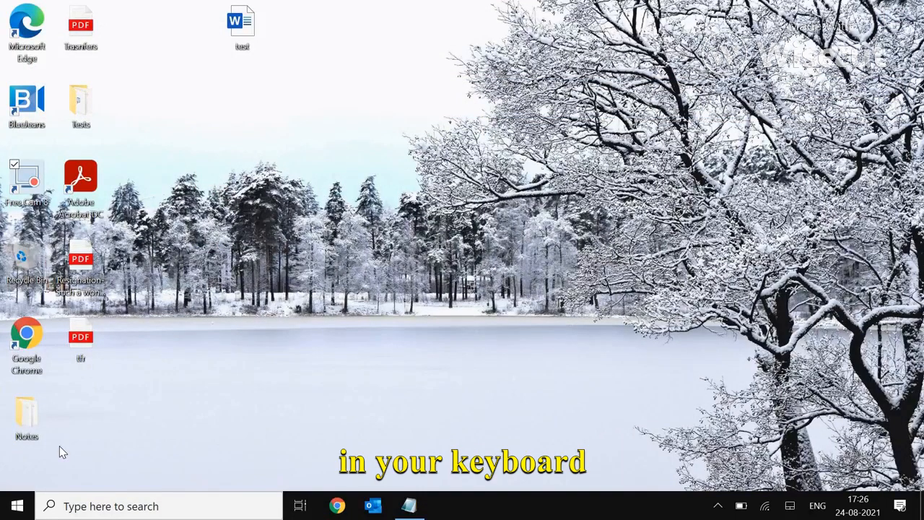
- Run ncpa.cpl to bring up the Network Connections window
key("Win+r")
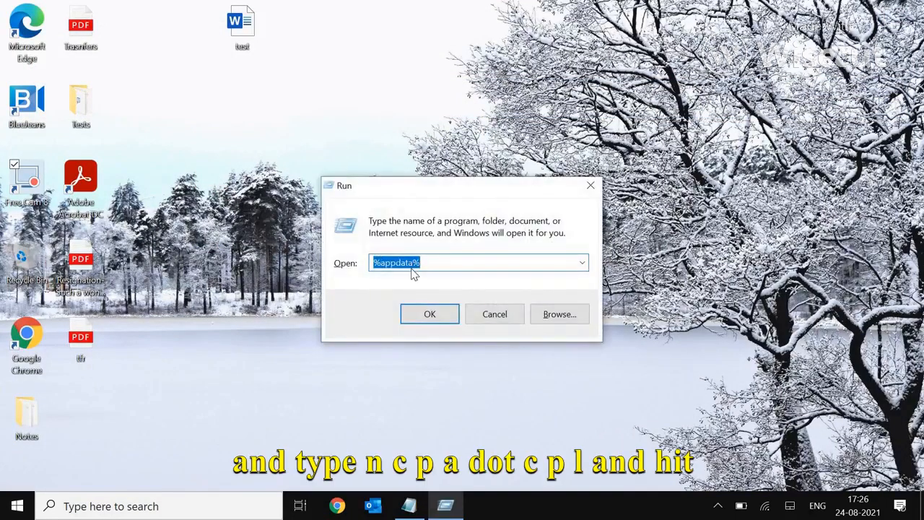
type("ncpa")
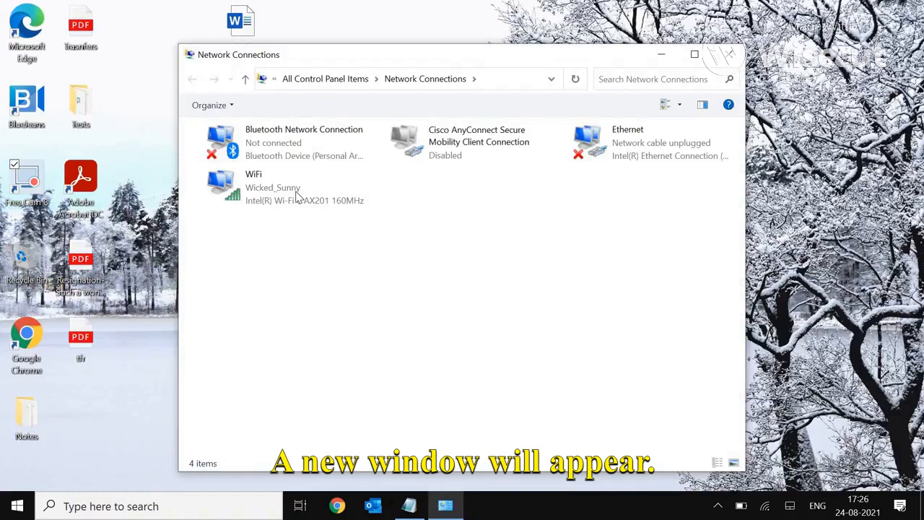
mouse_move(277, 195)
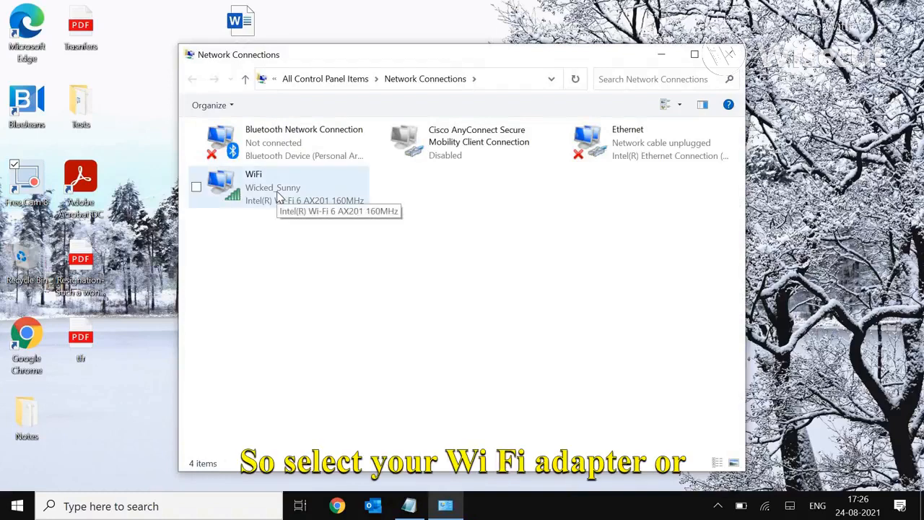
- Bring up the WiFi adapter's Properties from its right-click menu
left_click(277, 186)
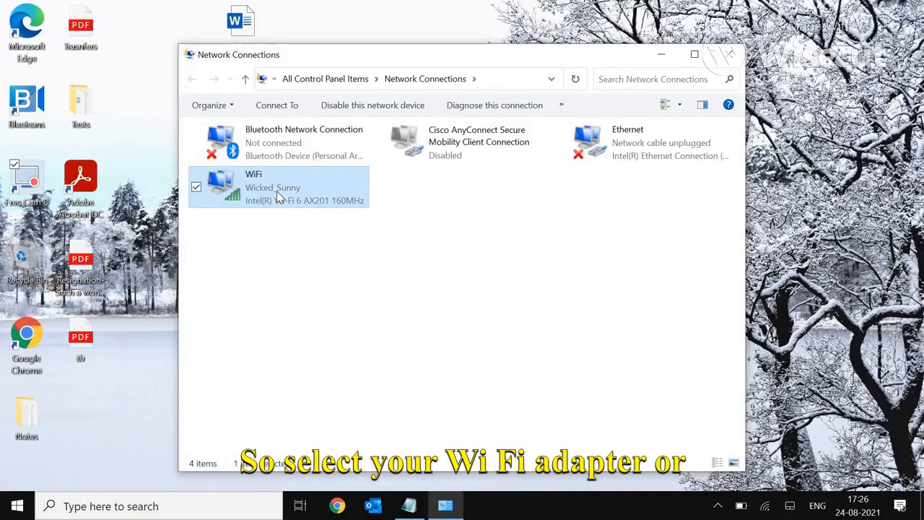
right_click(277, 186)
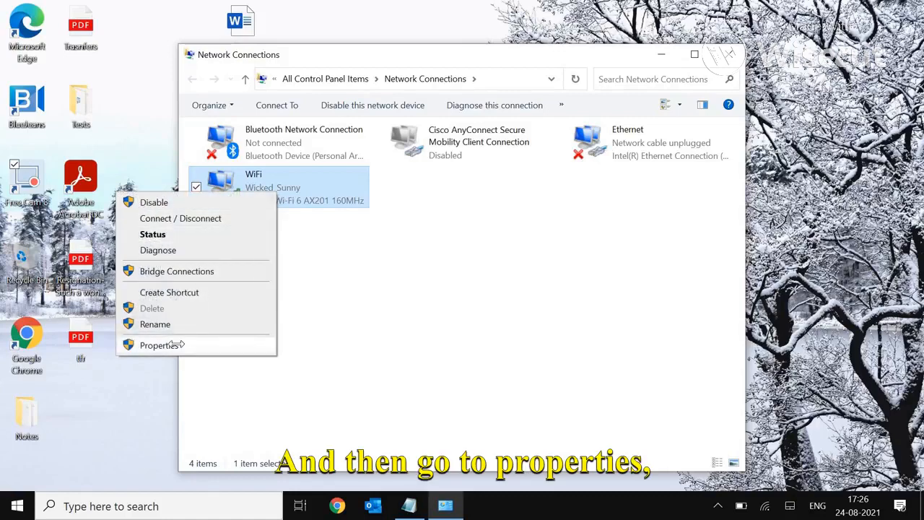
left_click(160, 343)
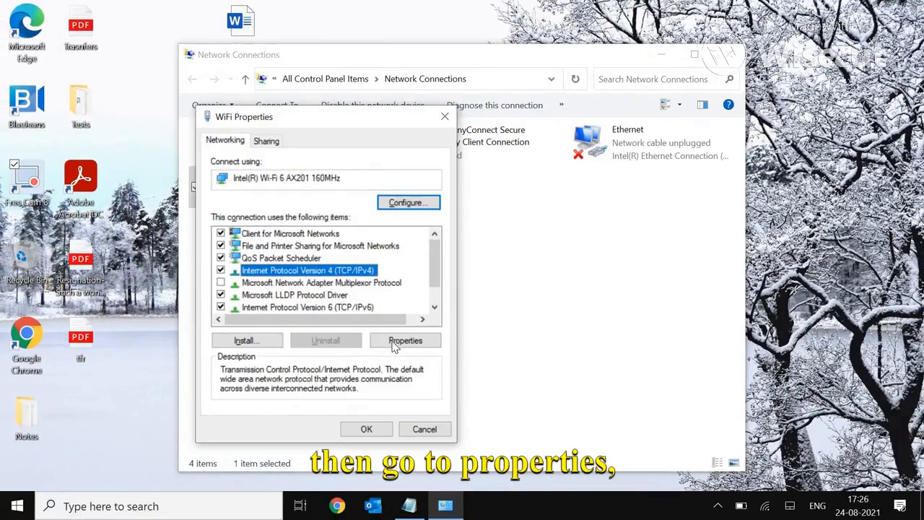
- In IPv4 properties set DNS servers manually to 8.8.8.8 and 8.8.4.4 and confirm with OK
left_click(404, 341)
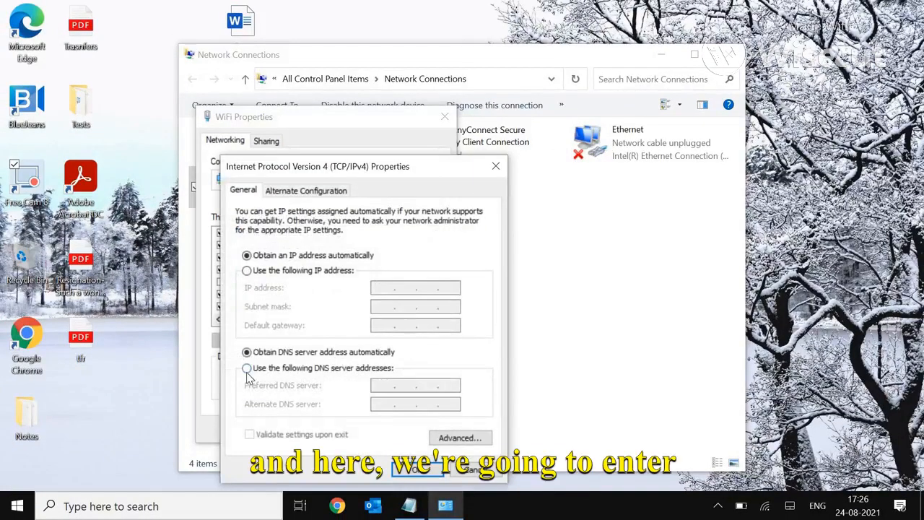
left_click(246, 368)
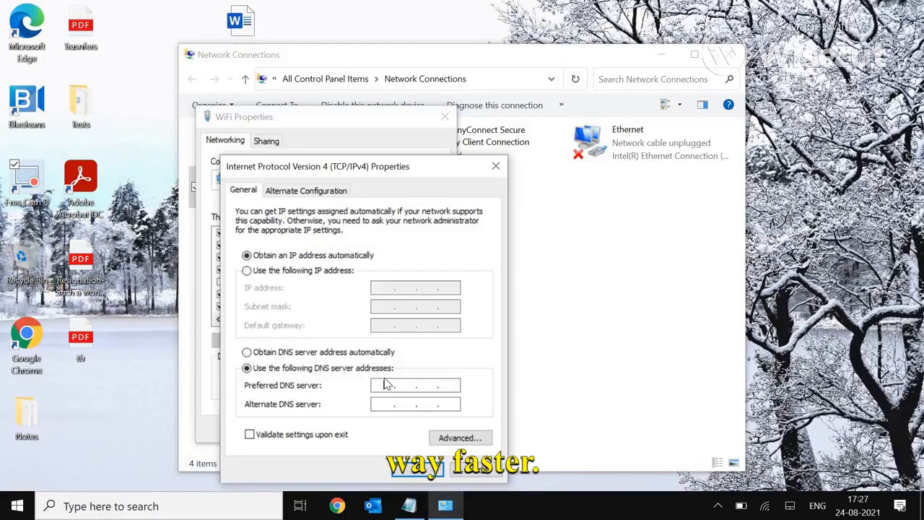
type("8")
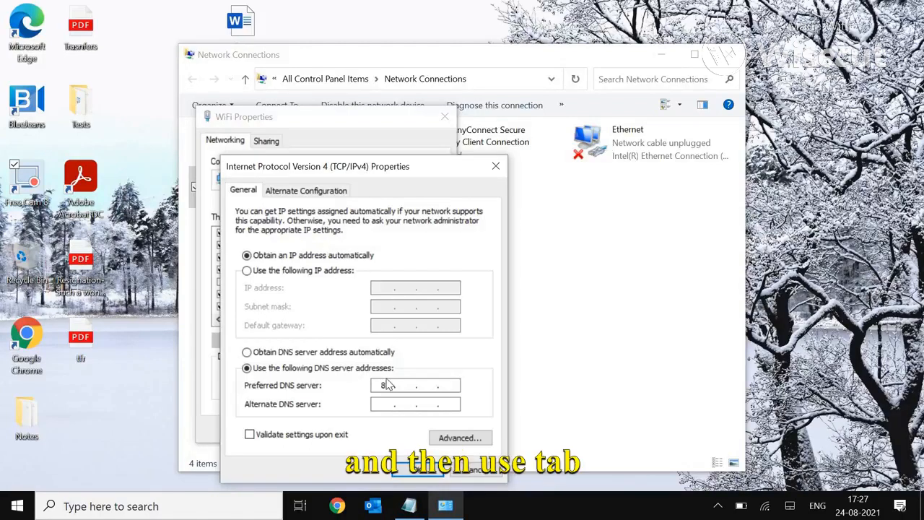
key("tab")
type("8.8.4.4")
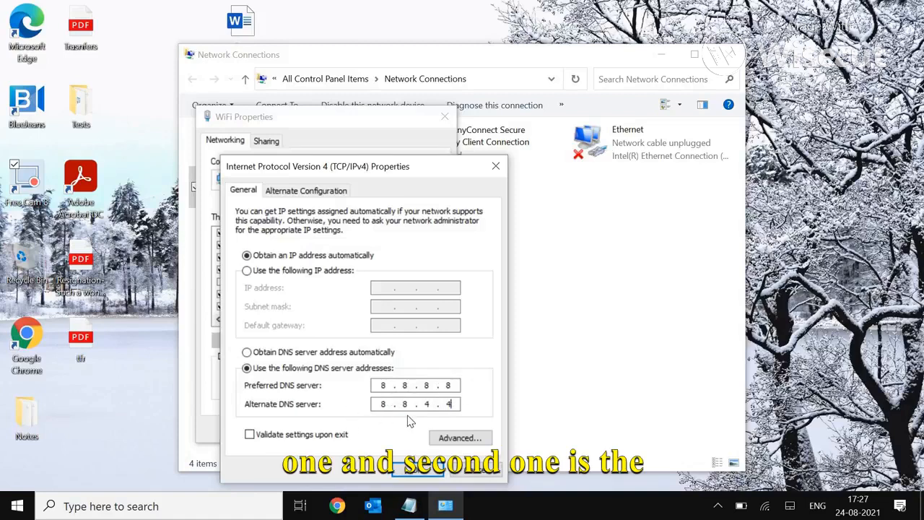
mouse_move(448, 424)
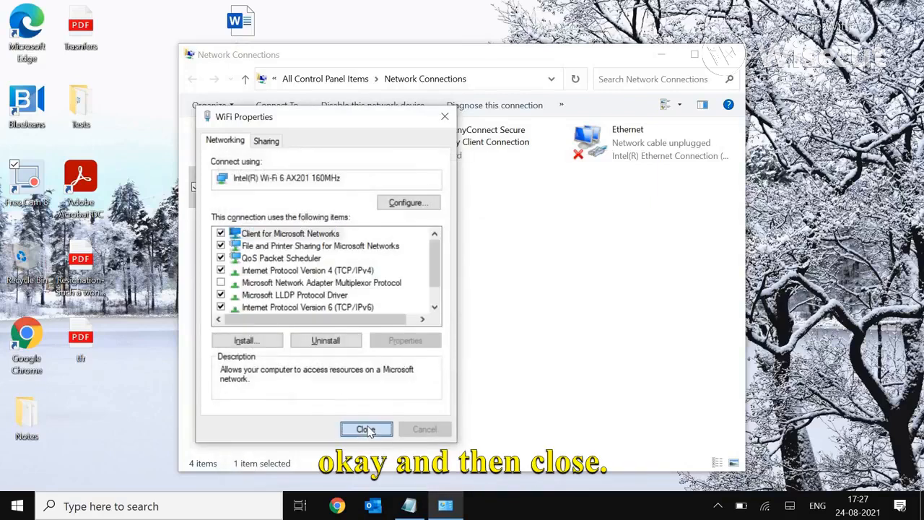
left_click(367, 429)
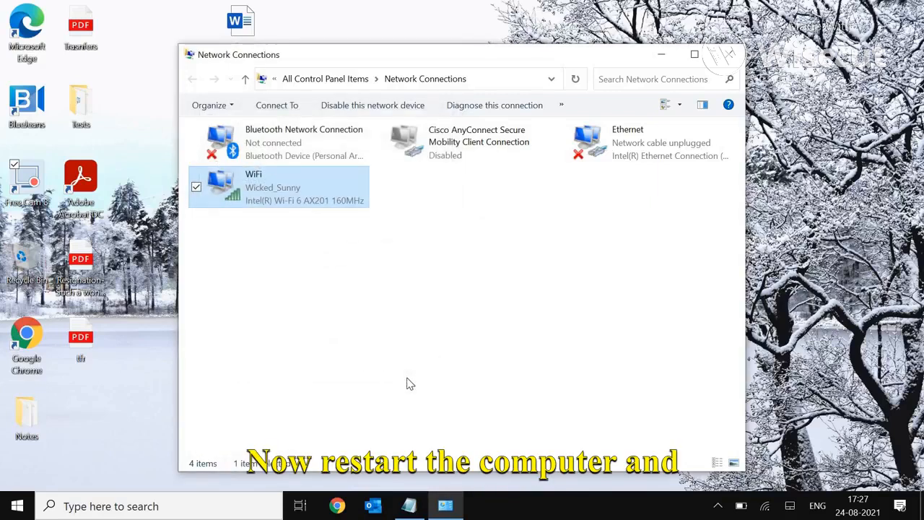